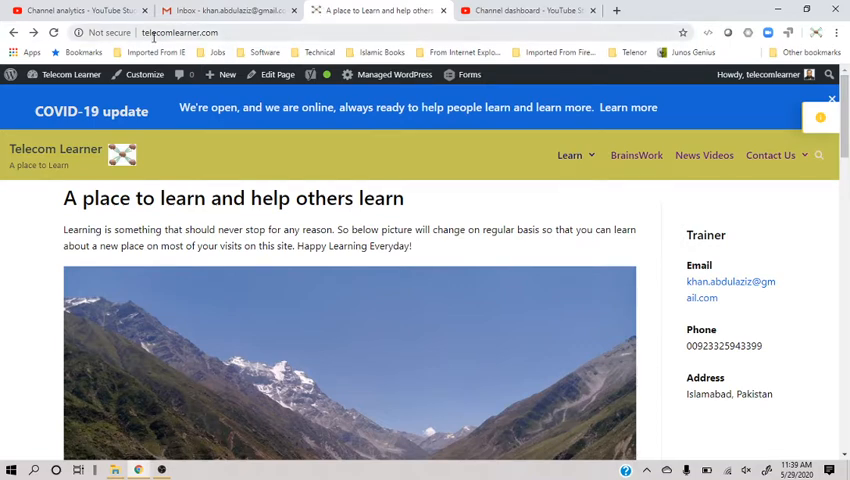
Step: Show the YouTube Studio channel dashboard with 516 subscribers, 2.3K views and 100 watch hours
click(180, 32)
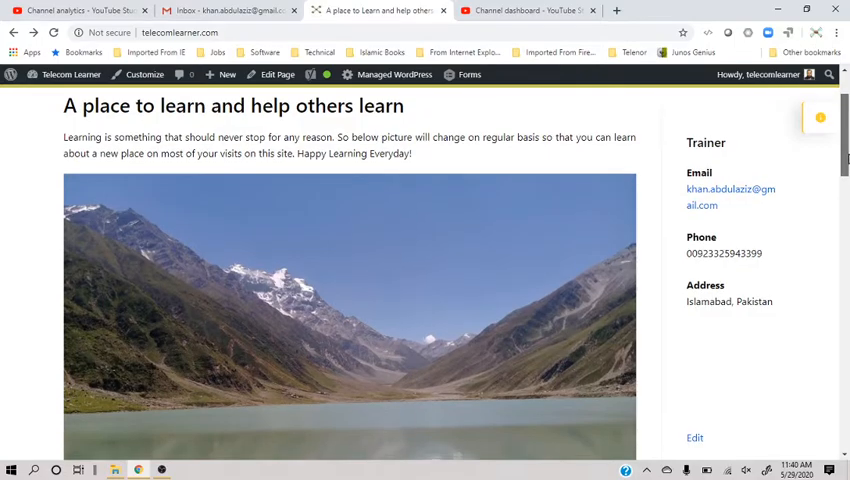
scroll(down, 3)
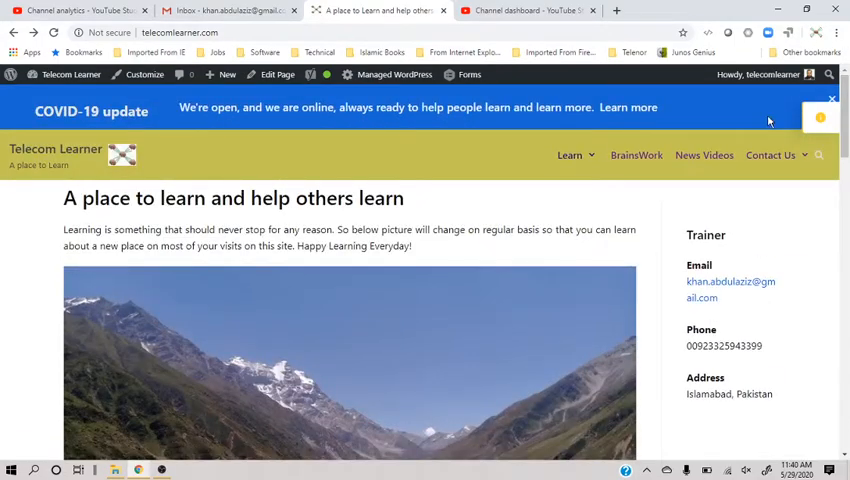
click(520, 10)
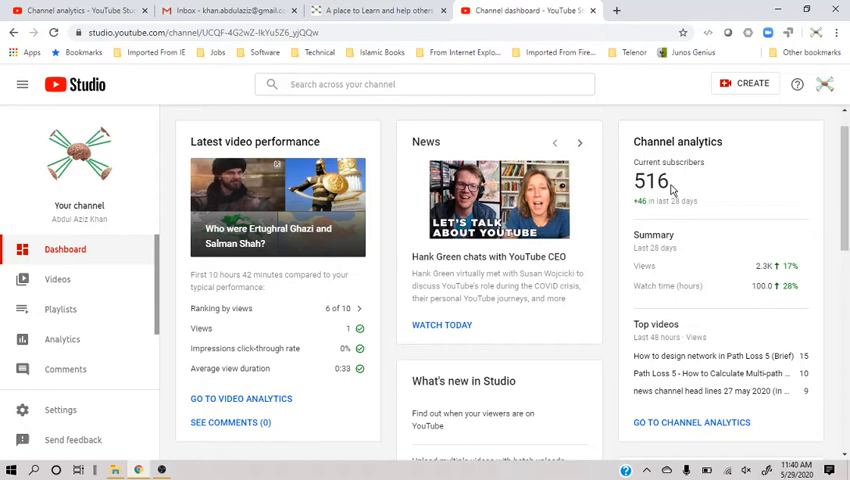
mouse_move(675, 245)
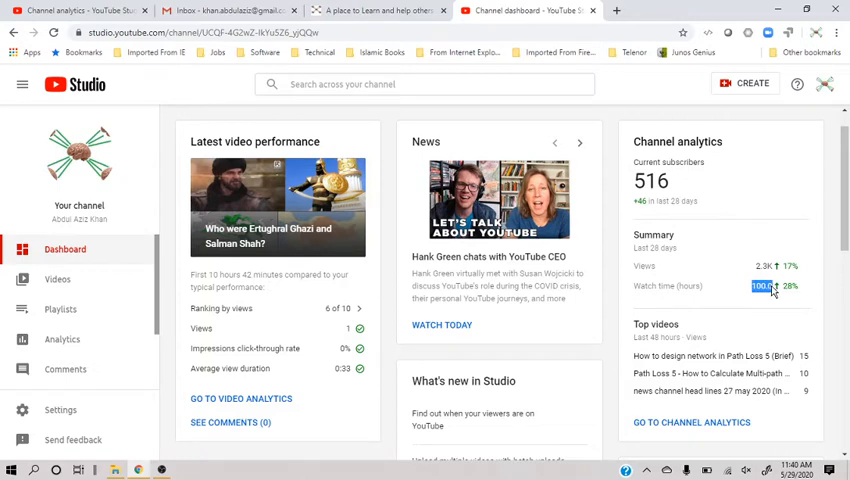
mouse_move(773, 313)
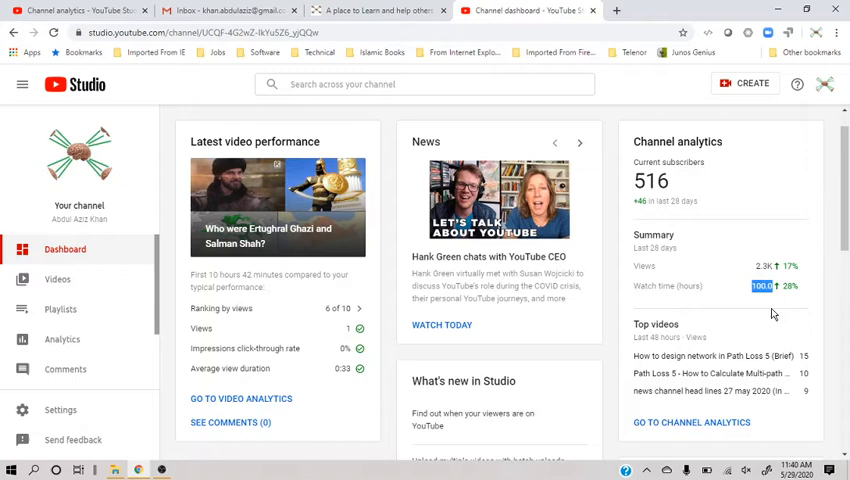
mouse_move(754, 302)
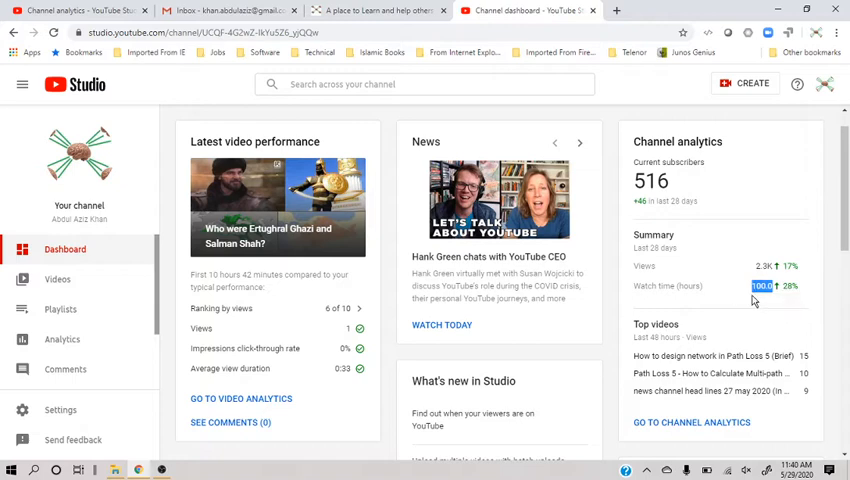
mouse_move(760, 303)
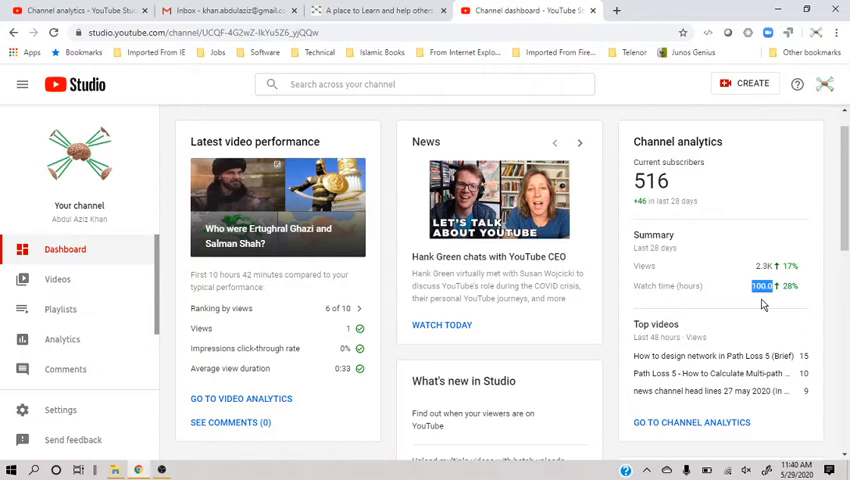
mouse_move(698, 250)
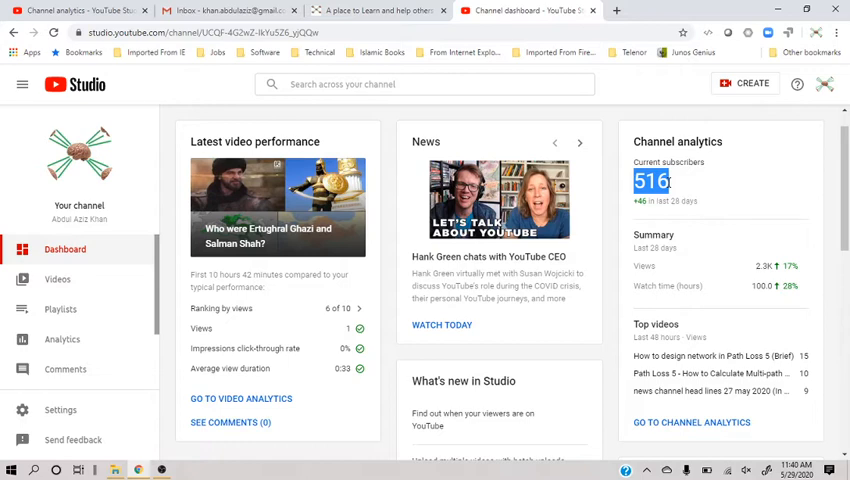
scroll(down, 3)
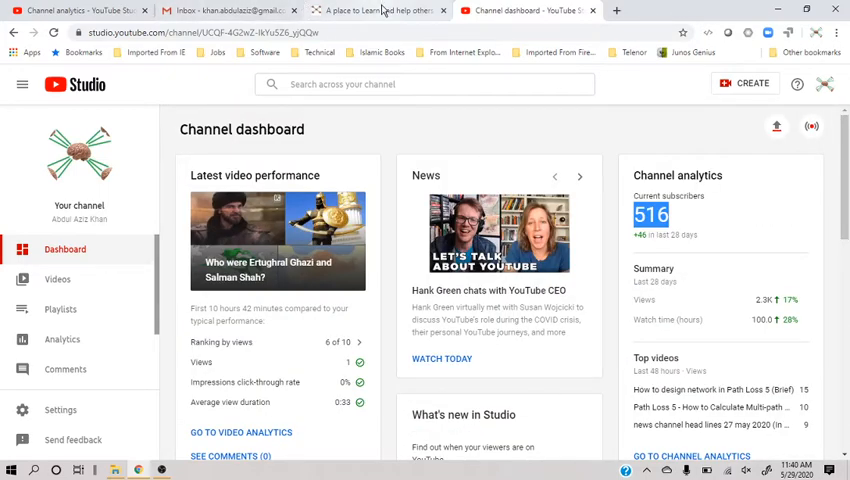
Step: Return to Telecom Learner and open the My Posts page listing the SEO-101 and repeater articles
click(378, 10)
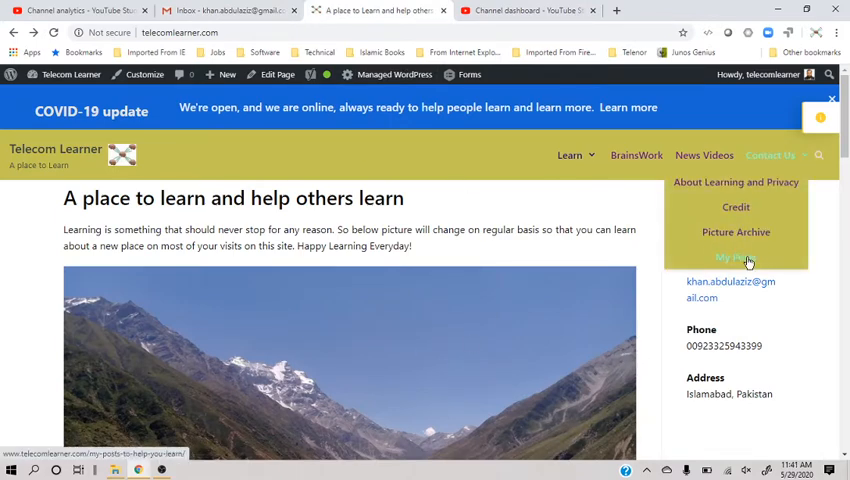
click(735, 257)
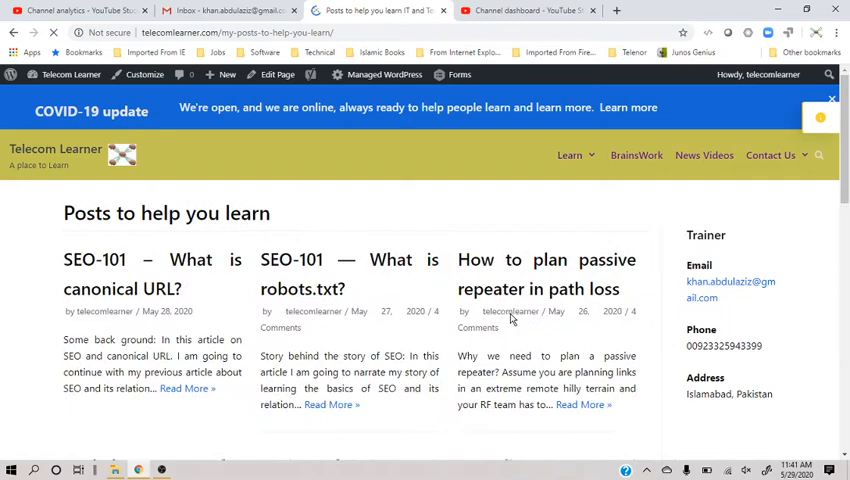
click(152, 260)
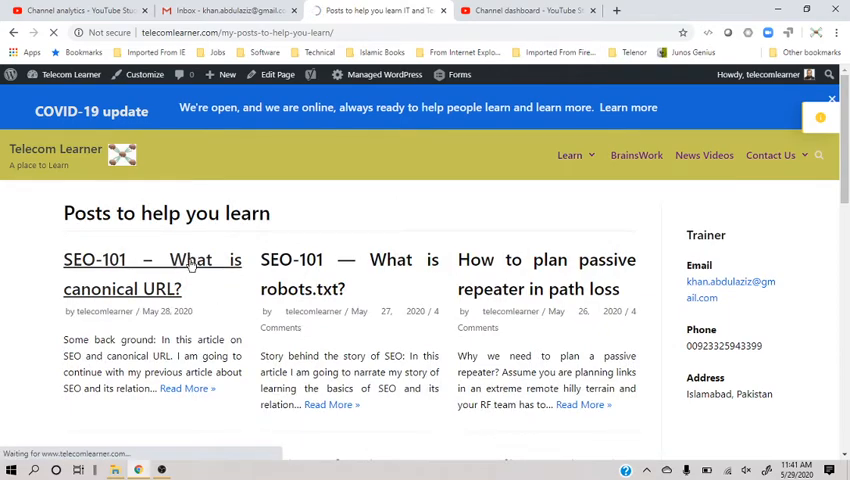
Step: Open 'SEO-101 – What is canonical URL?', highlight its title phrase, then read the opening sections
click(152, 273)
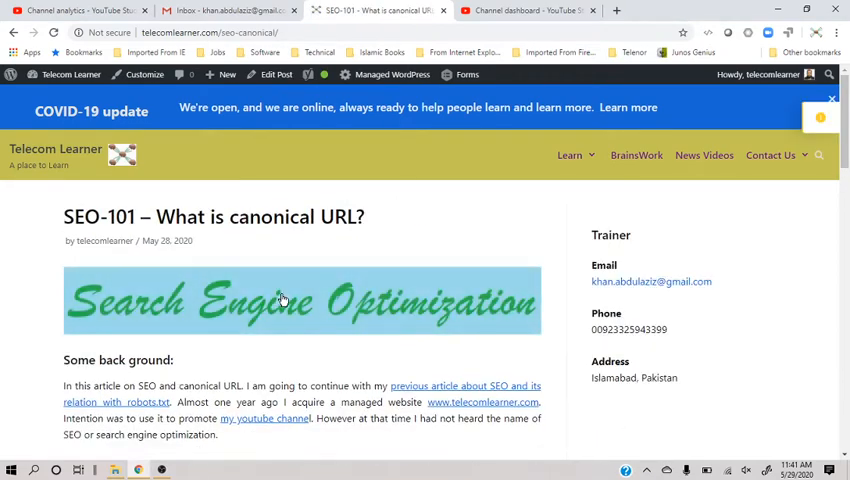
mouse_move(432, 274)
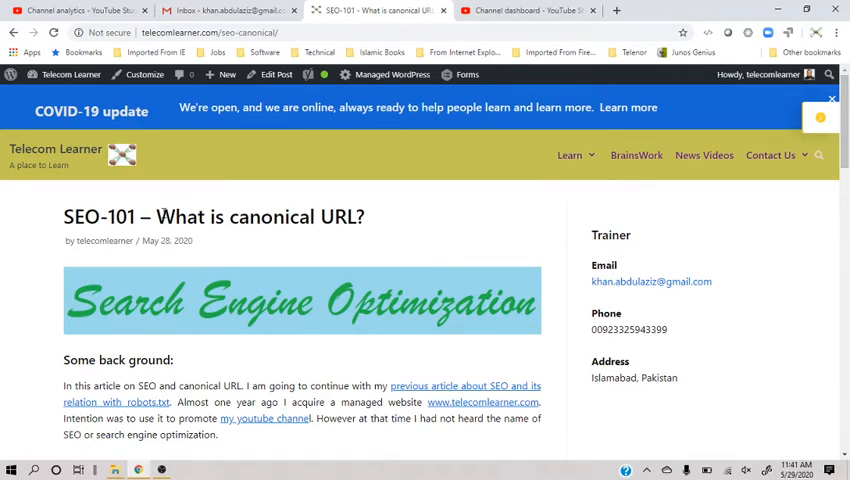
drag(157, 217, 350, 217)
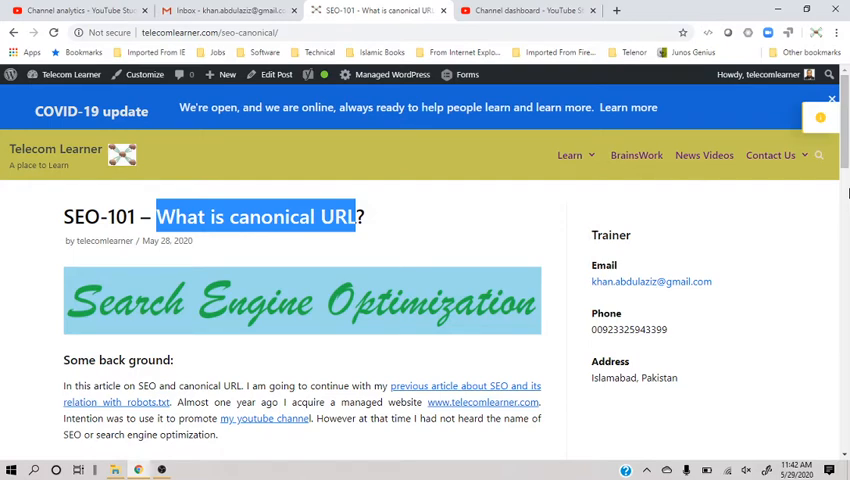
mouse_move(494, 249)
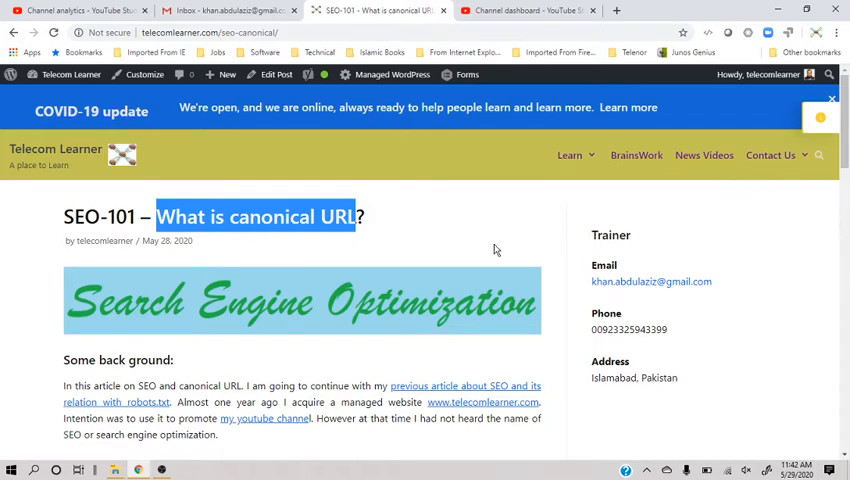
click(367, 229)
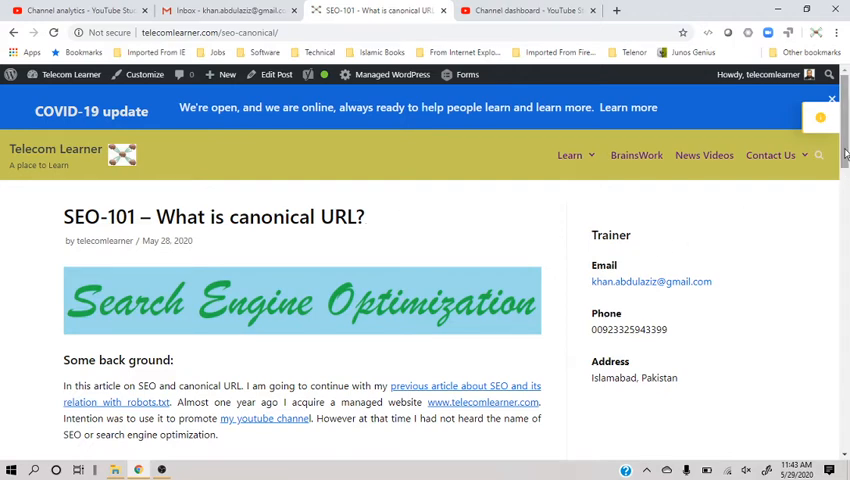
scroll(down, 3)
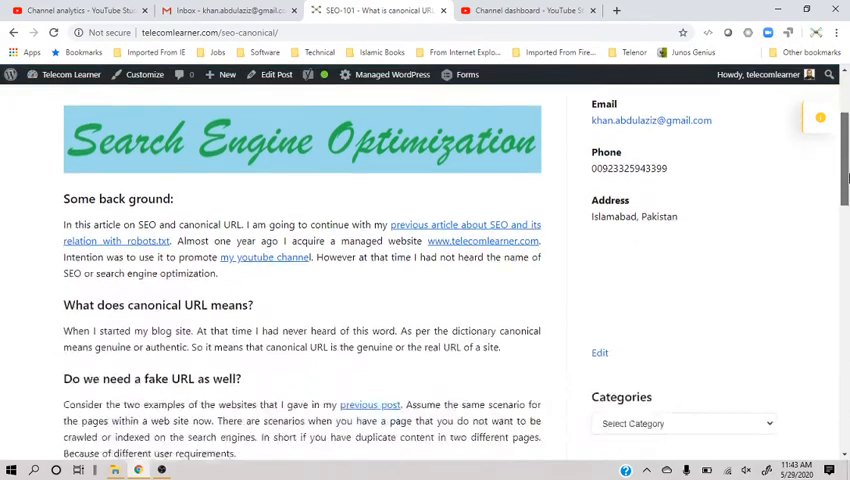
scroll(down, 3)
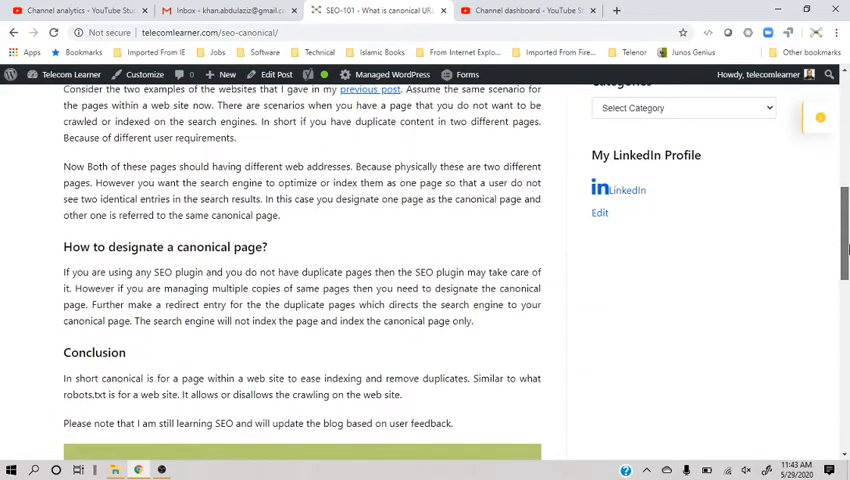
scroll(down, 3)
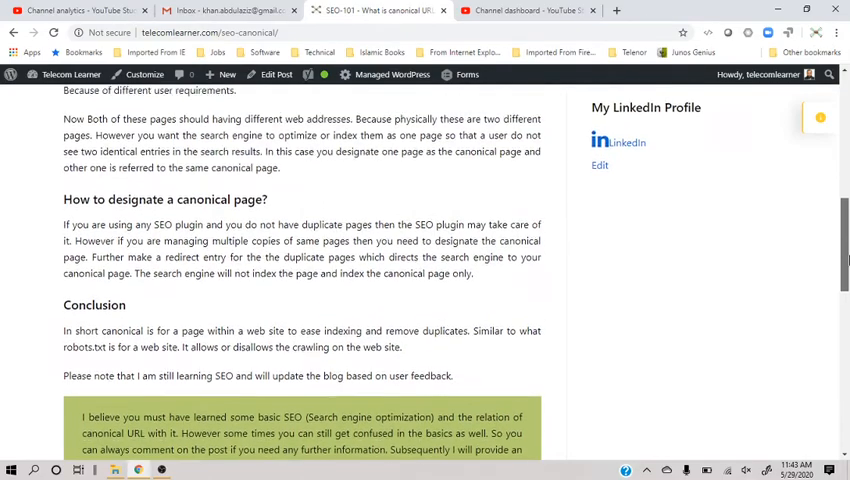
scroll(down, 3)
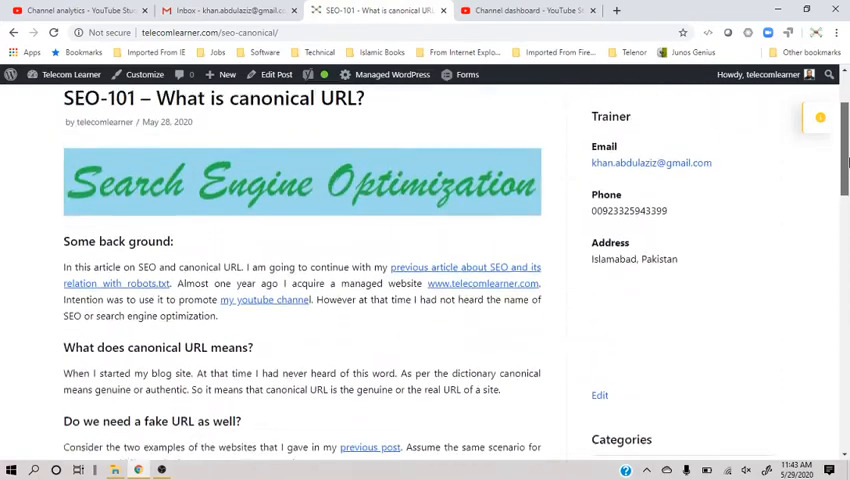
scroll(down, 3)
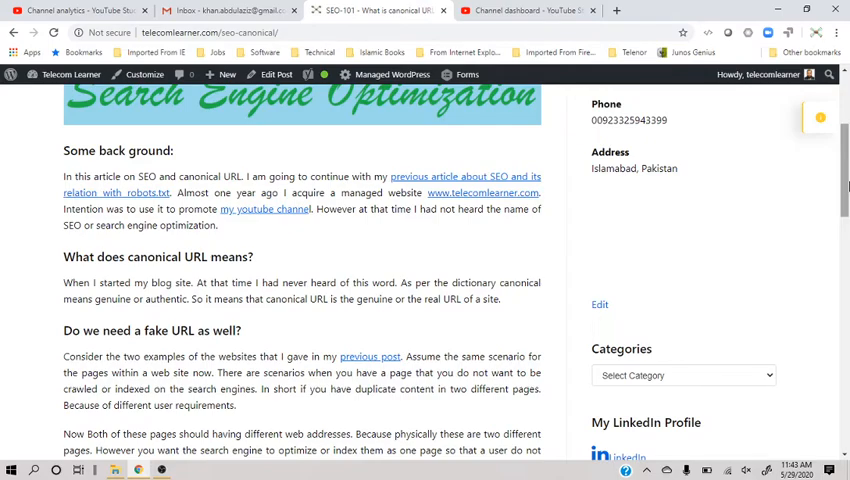
scroll(down, 3)
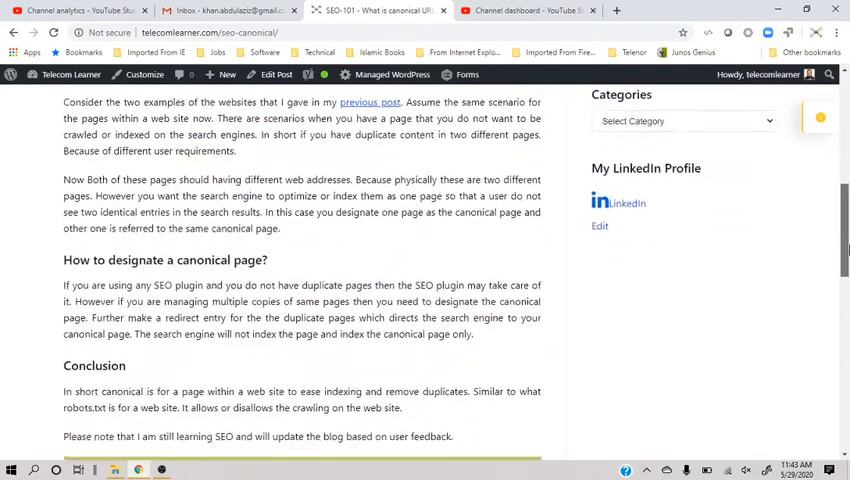
scroll(down, 3)
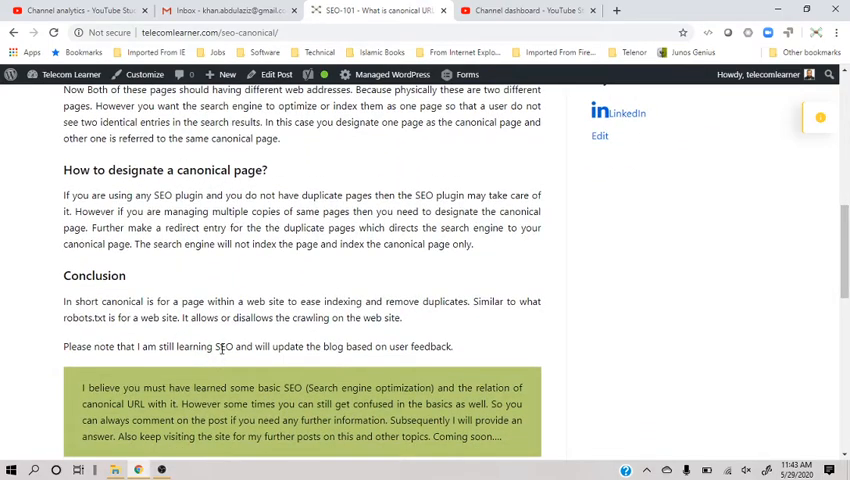
mouse_move(384, 290)
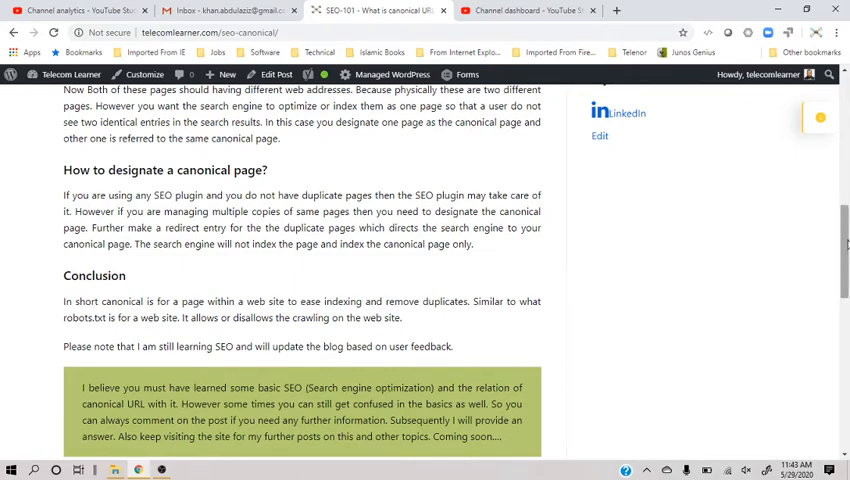
scroll(up, 3)
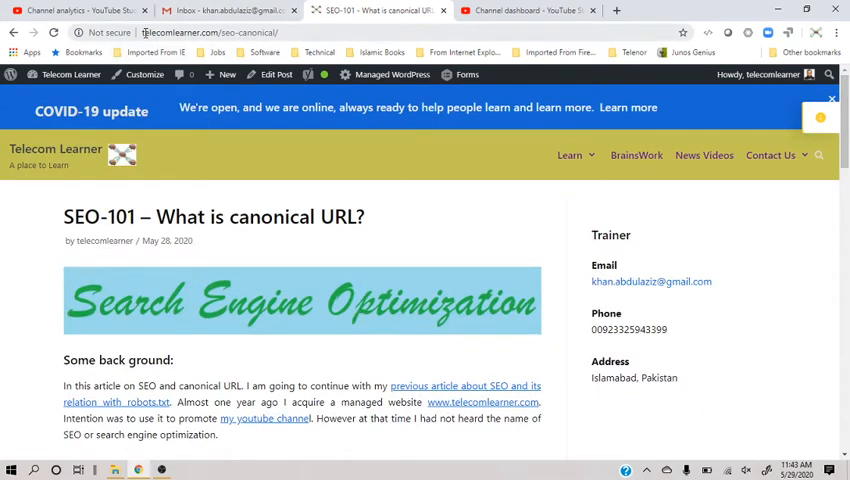
click(210, 32)
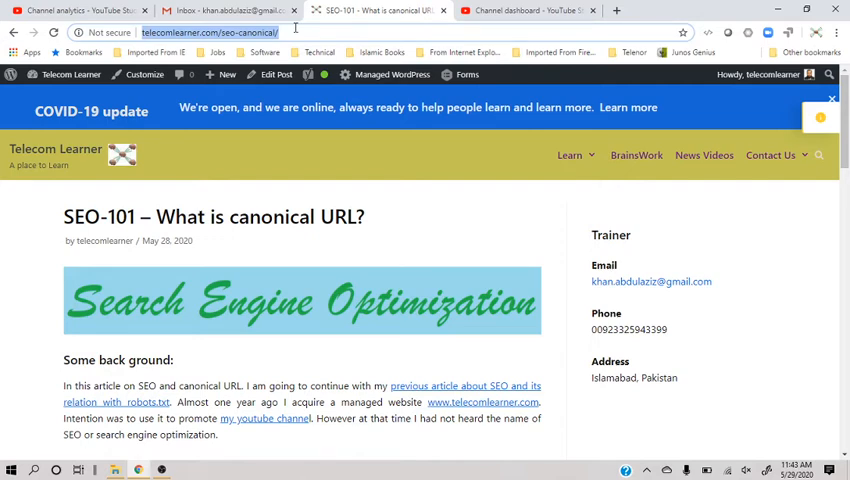
Step: Review the Channel analytics card: 516 subscribers, 2.3K views, 100.0 watch hours
click(527, 10)
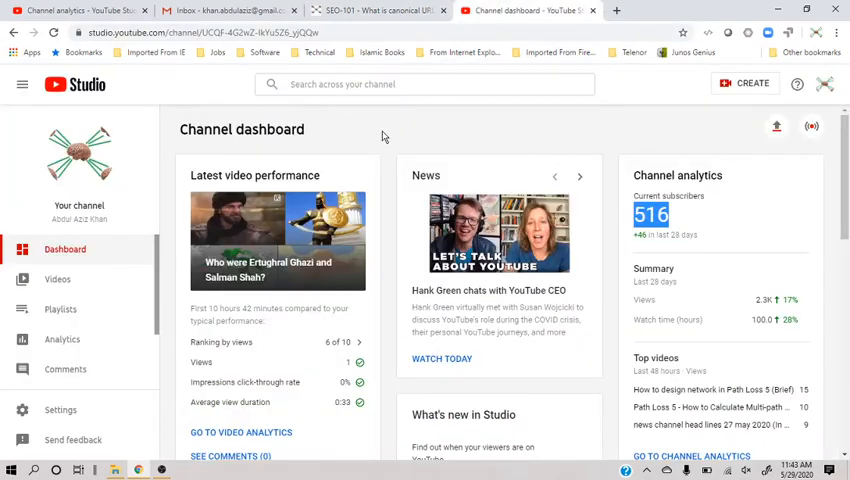
mouse_move(685, 165)
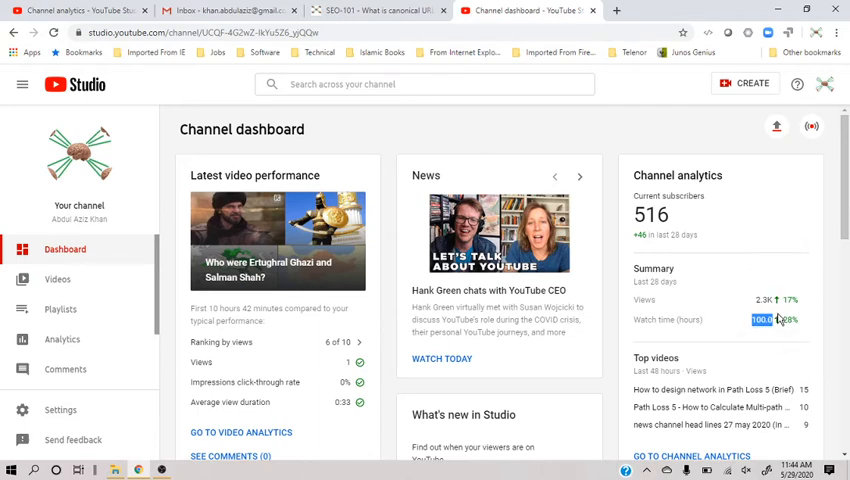
mouse_move(778, 302)
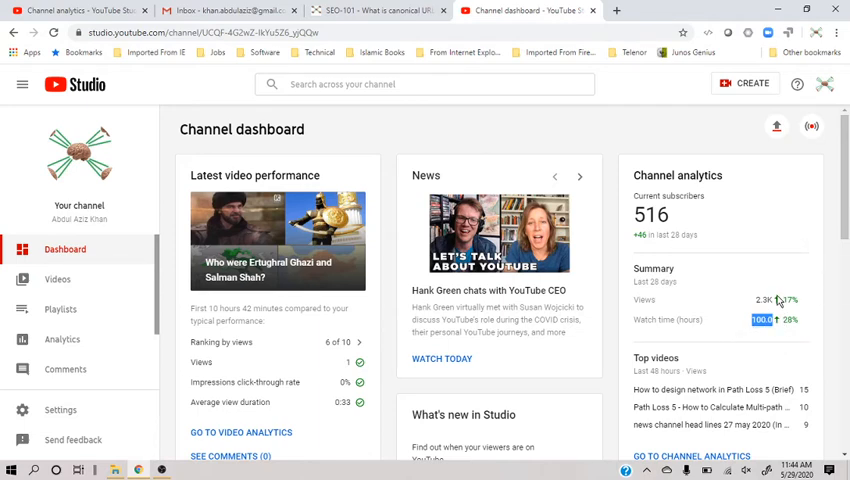
mouse_move(781, 333)
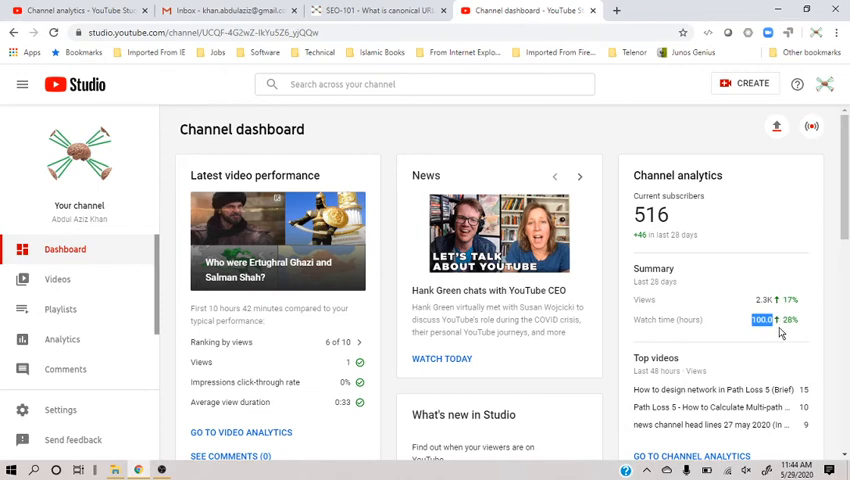
mouse_move(778, 353)
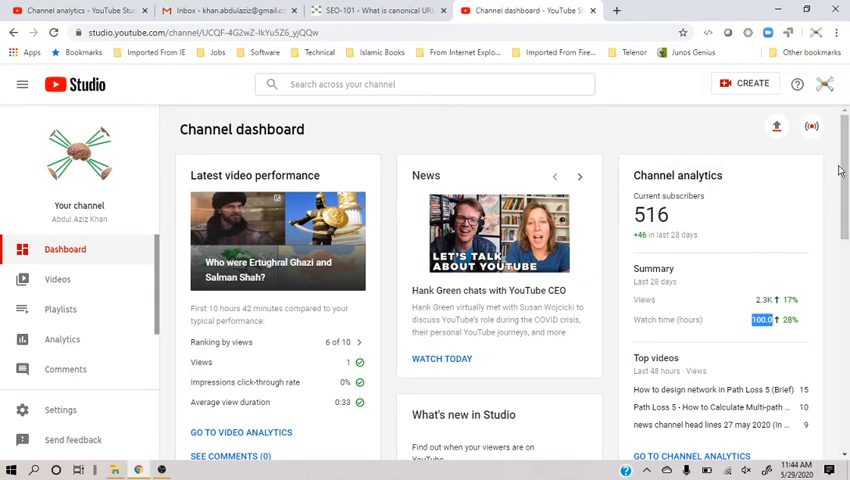
scroll(down, 3)
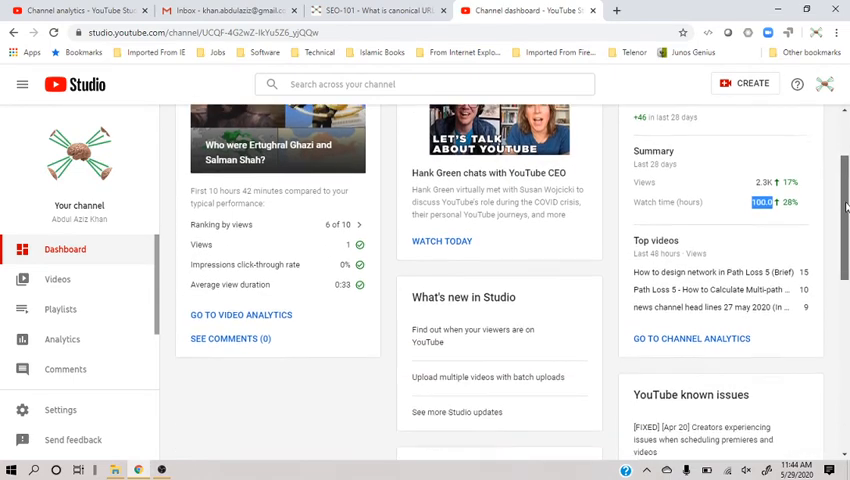
scroll(down, 3)
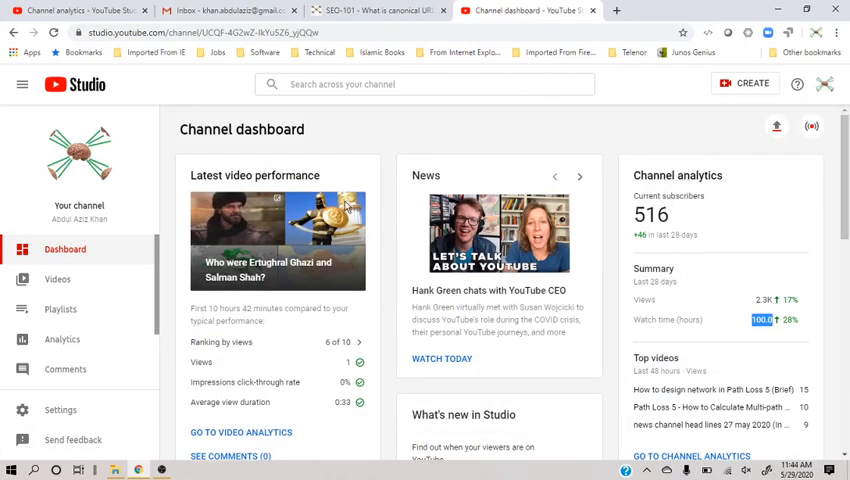
mouse_move(357, 272)
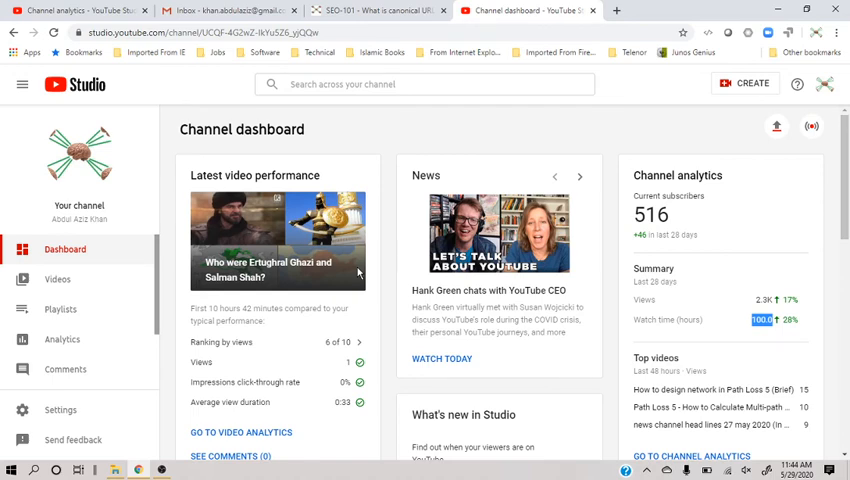
mouse_move(328, 297)
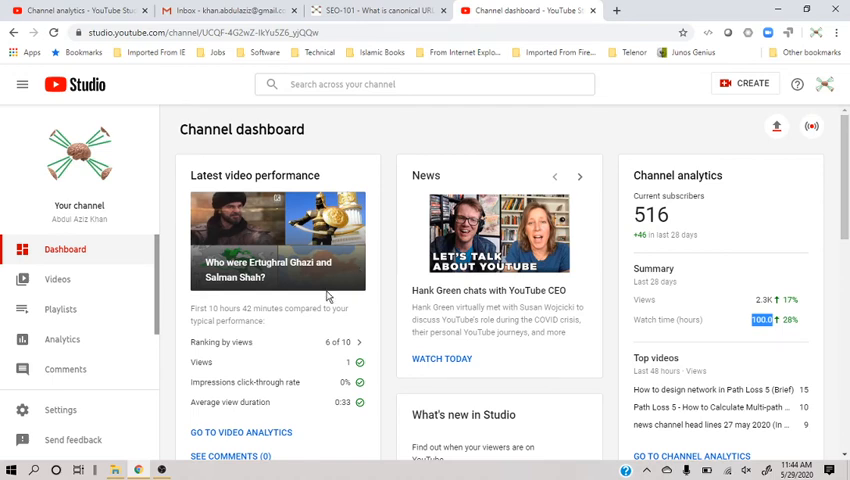